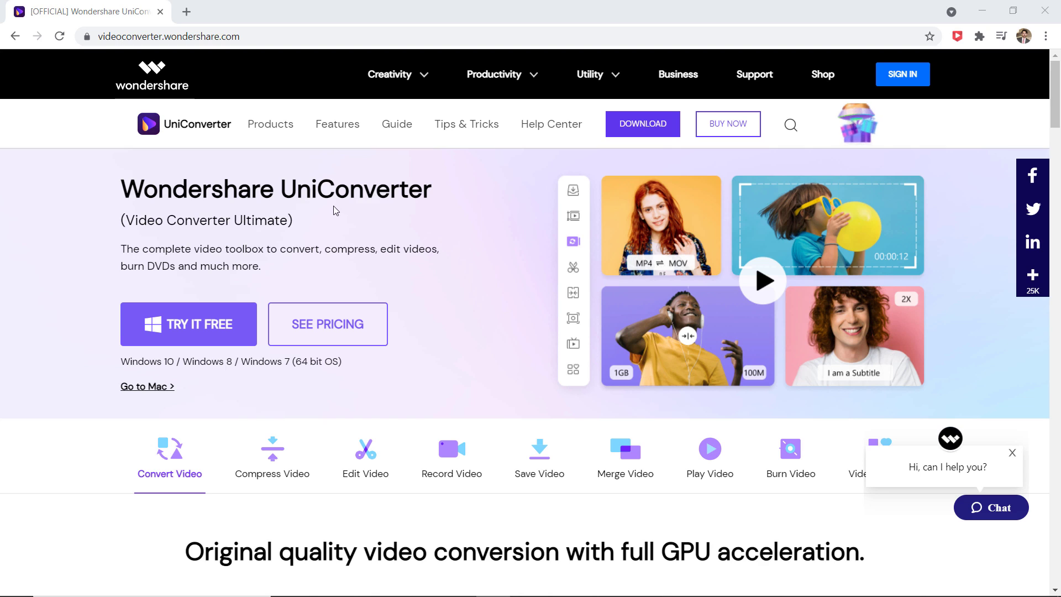
pyautogui.moveTo(169, 450)
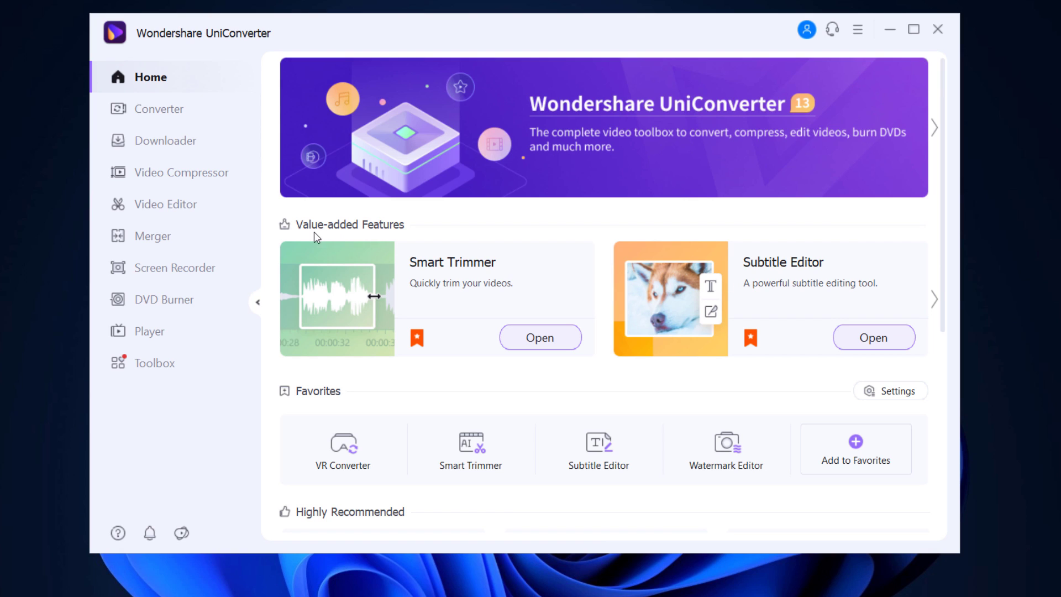
pyautogui.moveTo(943, 305)
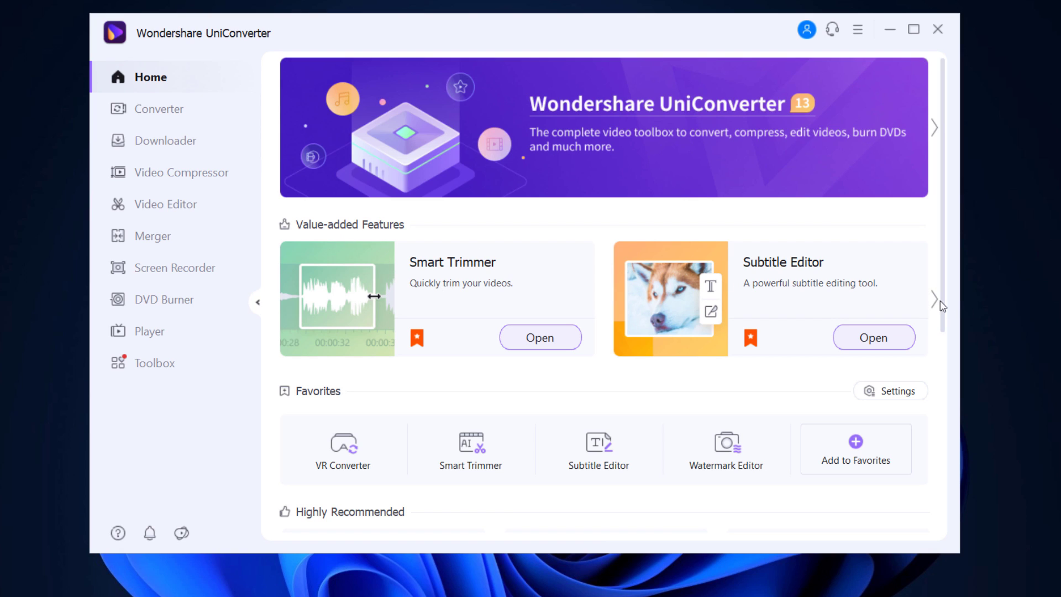
# Browse UniConverter's Converter, Video Compressor and Video Editor sections after advancing the value-added features.
pyautogui.click(935, 128)
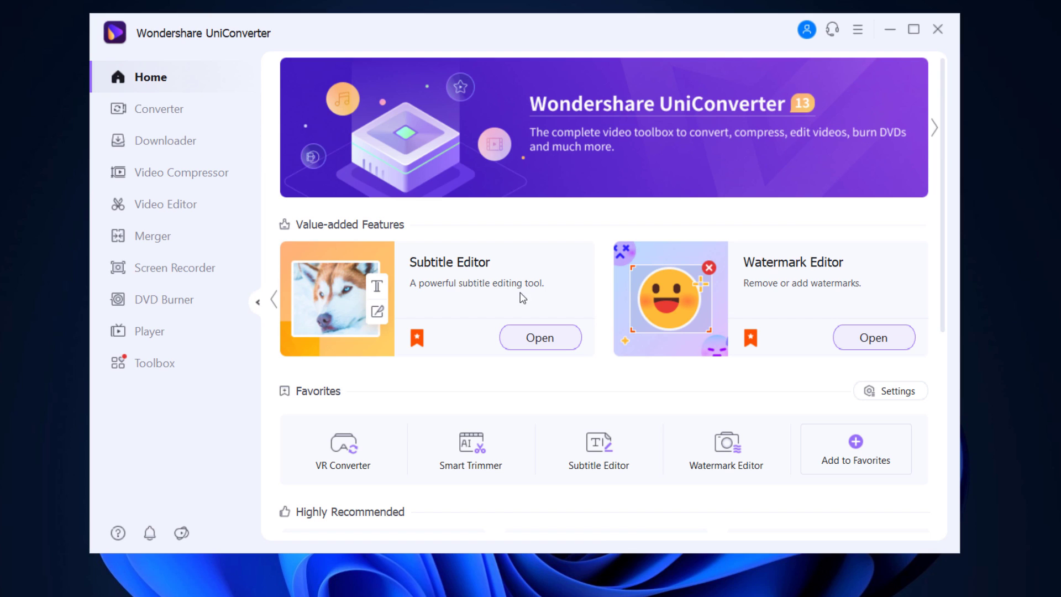
pyautogui.moveTo(178, 113)
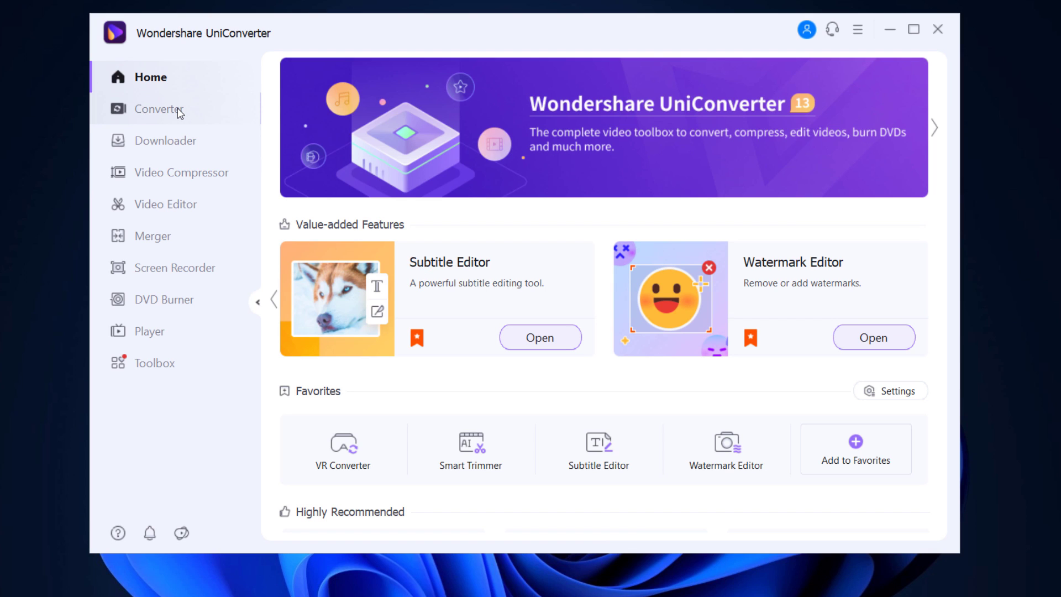
pyautogui.click(161, 109)
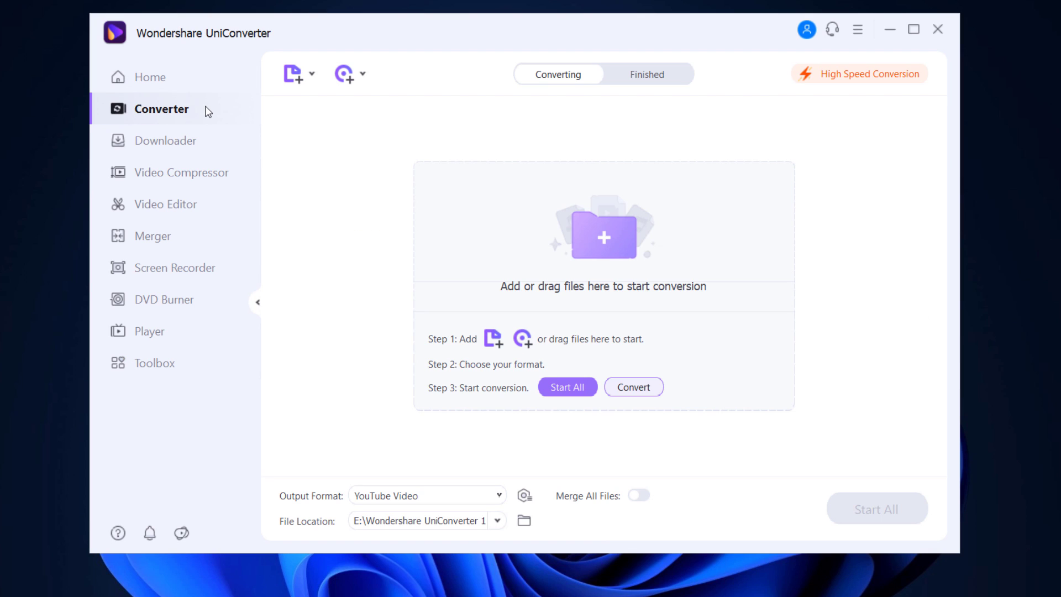
pyautogui.click(181, 172)
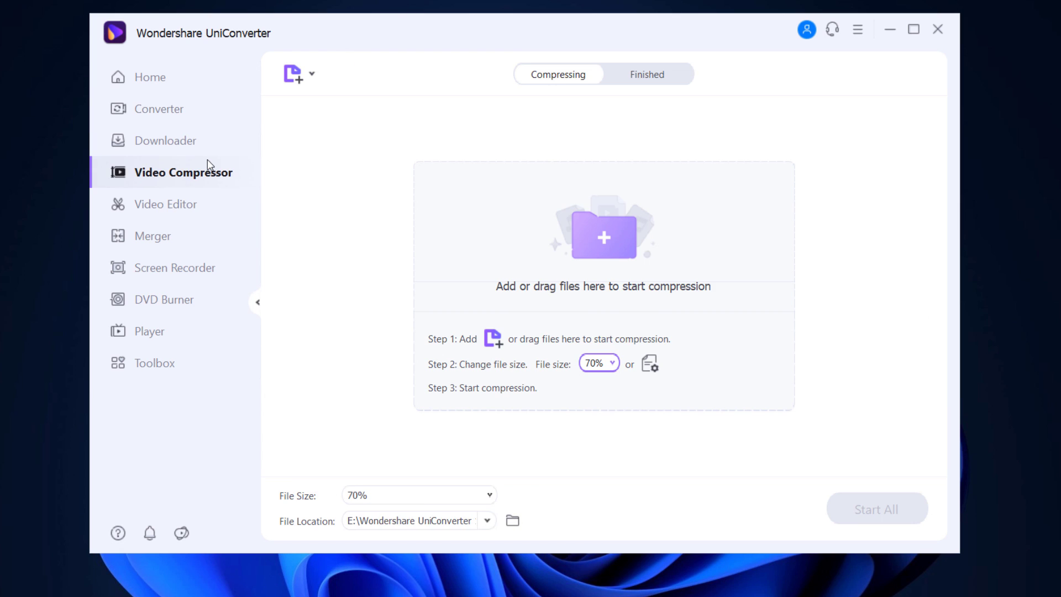
pyautogui.click(164, 204)
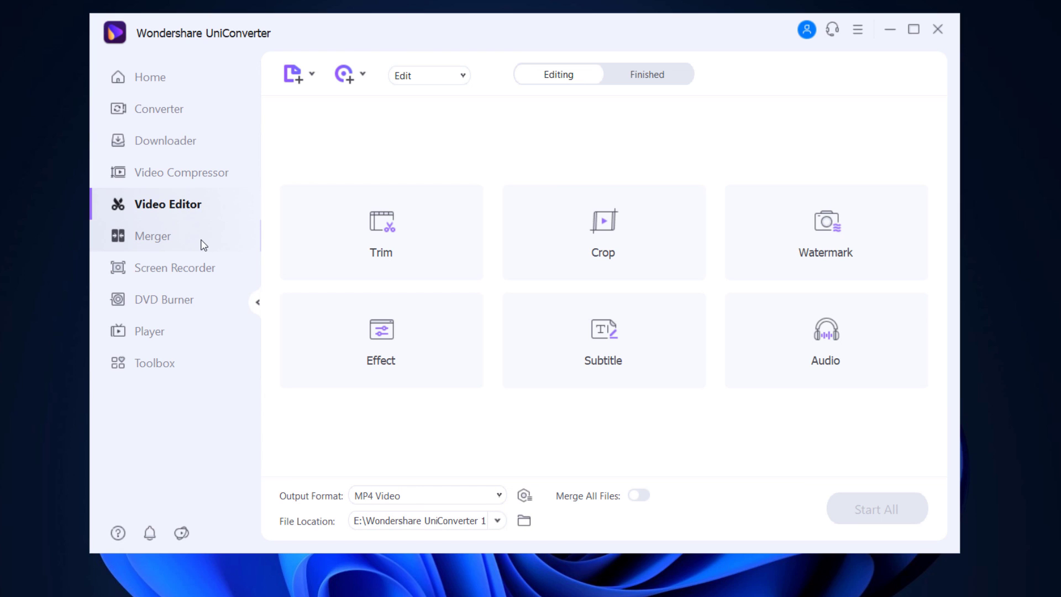
# Continue through the Merger and DVD Burner sections, landing on the Toolbox of extra tools.
pyautogui.click(152, 236)
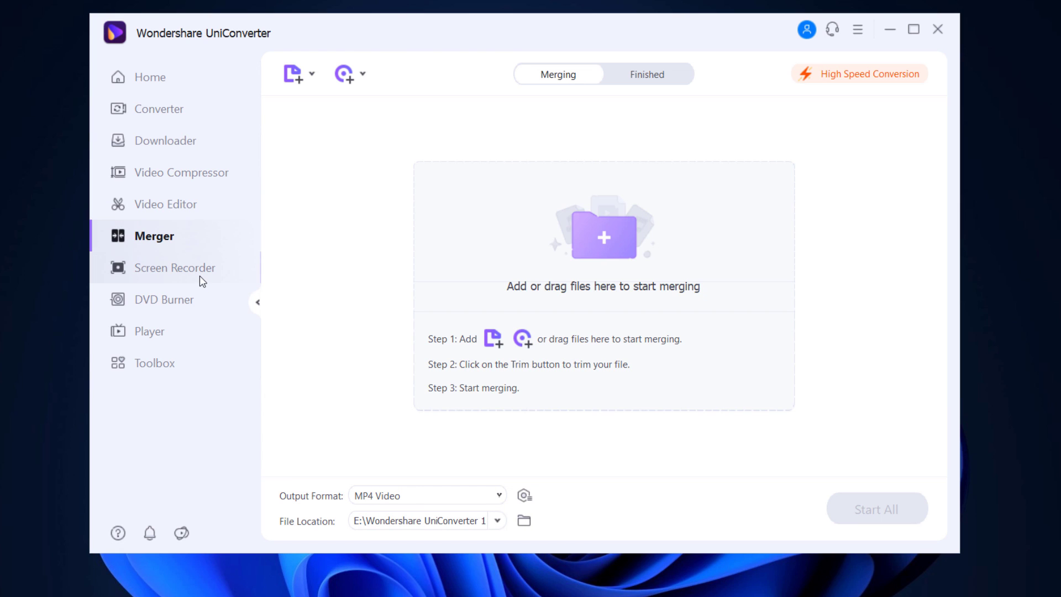
pyautogui.click(166, 300)
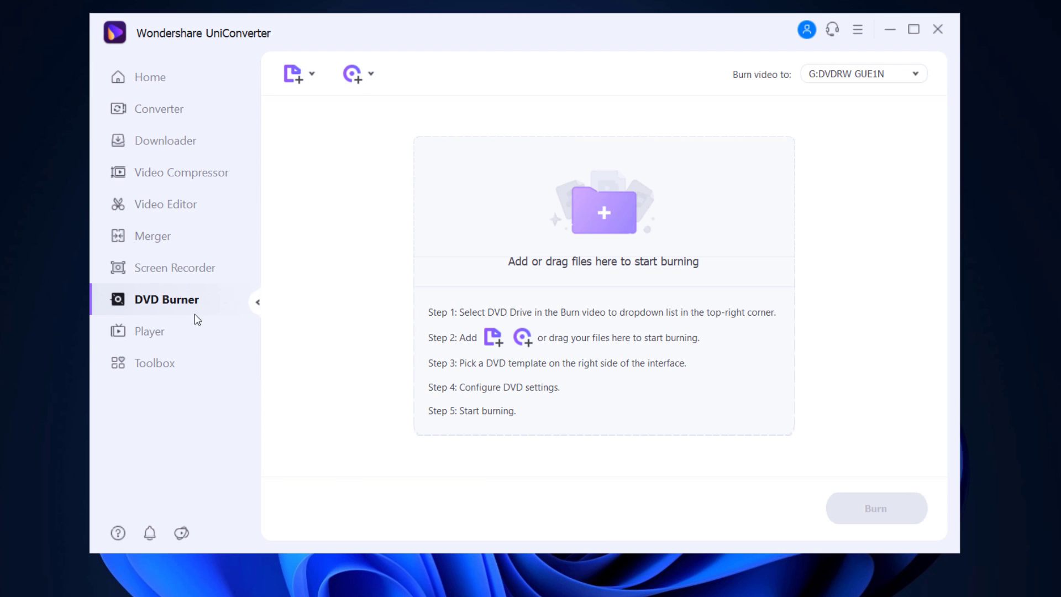
pyautogui.click(154, 363)
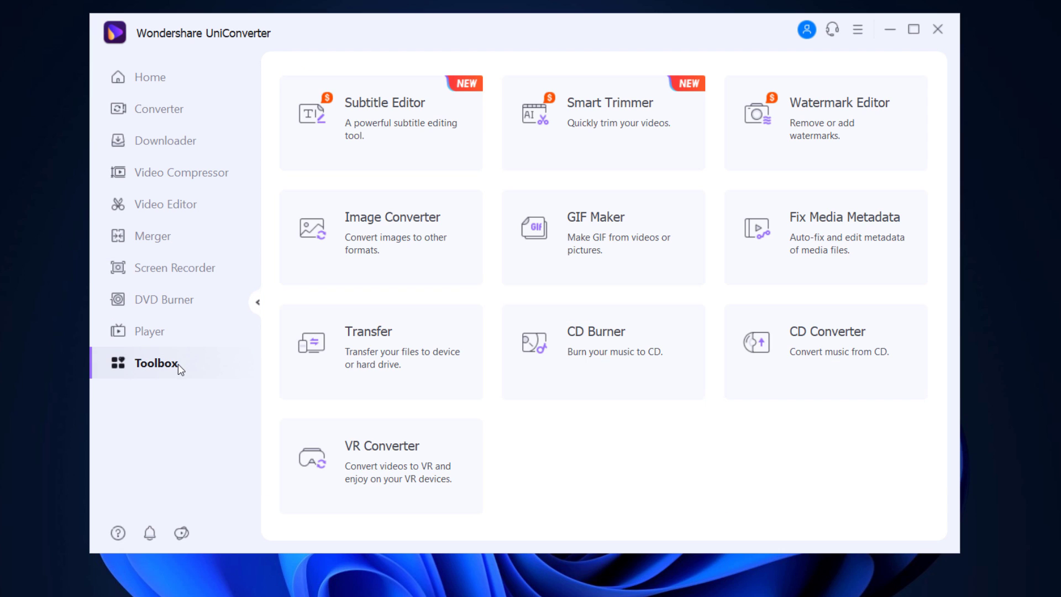
pyautogui.moveTo(754, 278)
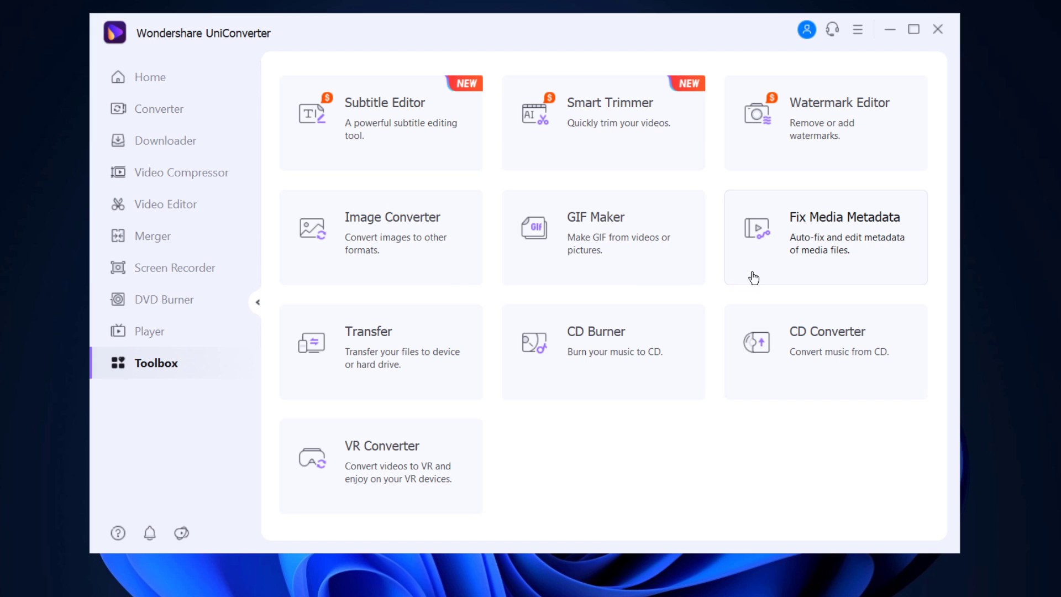
pyautogui.moveTo(778, 419)
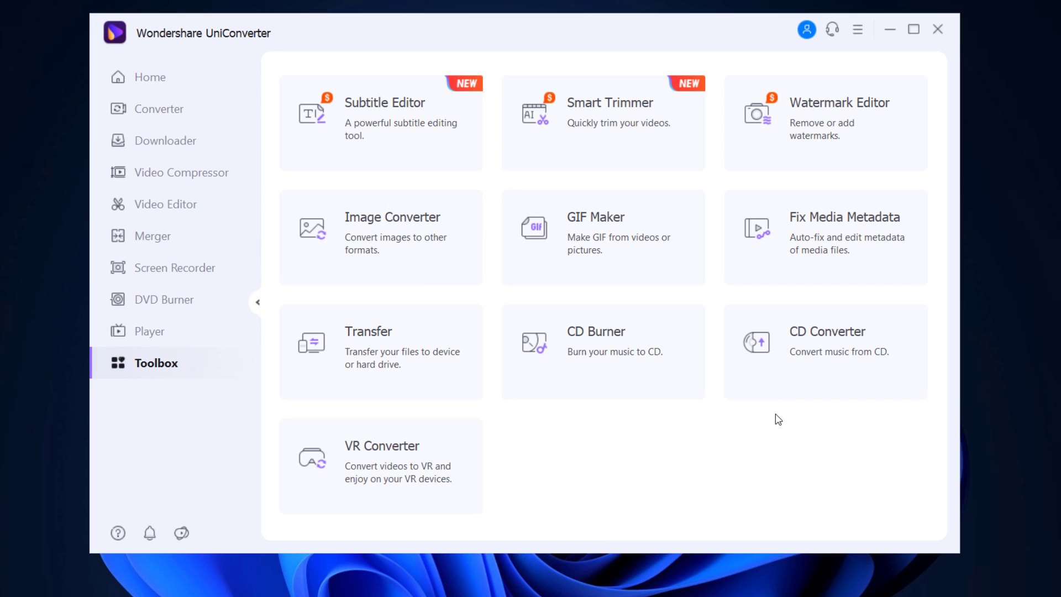
pyautogui.moveTo(531, 506)
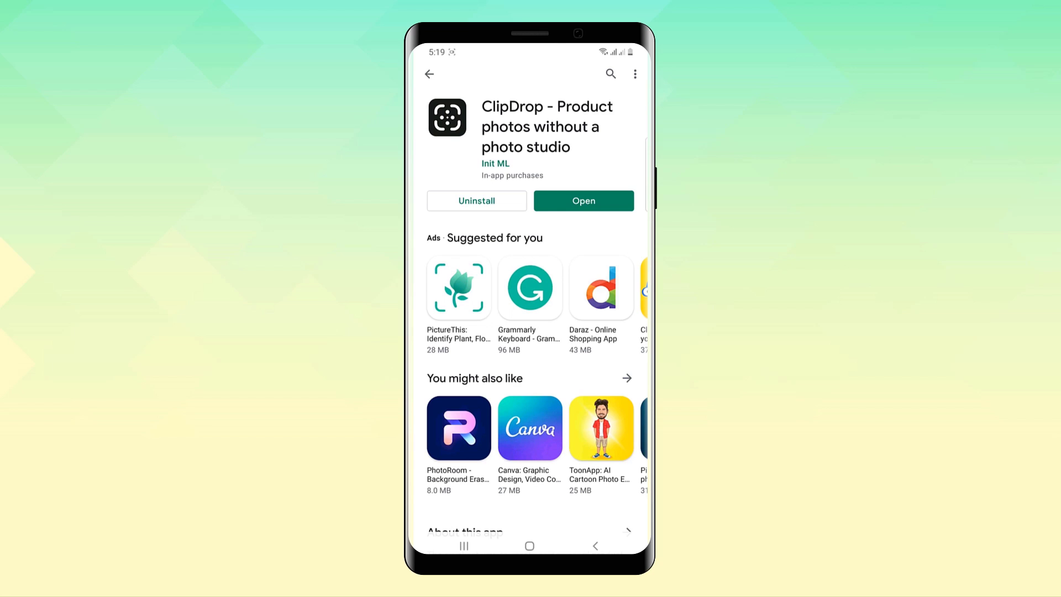
# Launch the installed ClipDrop app from its Play Store listing.
pyautogui.click(582, 200)
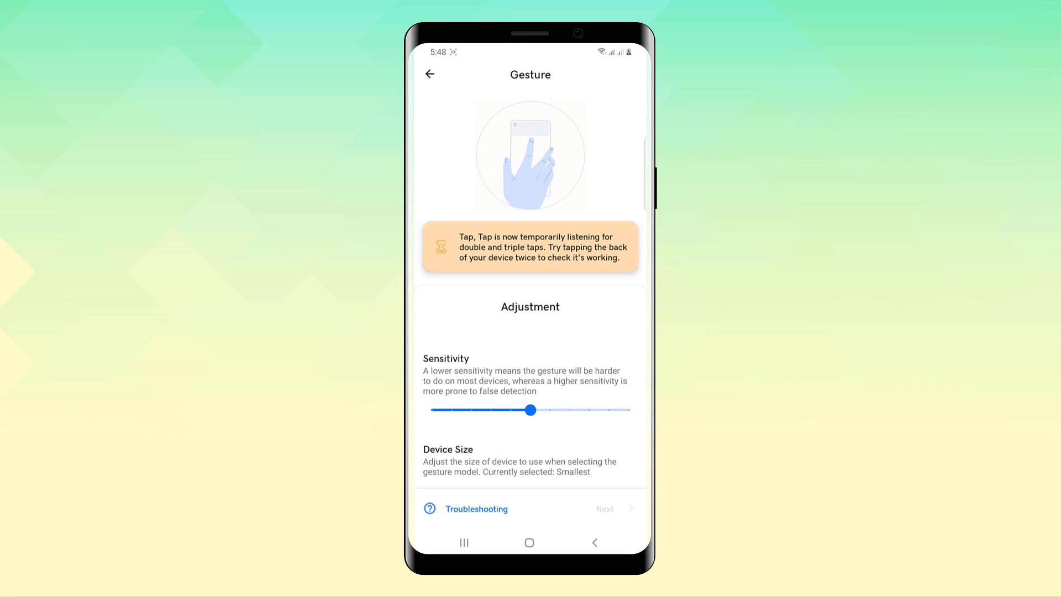
# Nudge the back-tap sensitivity up one notch and finish setup, returning to Tap, Tap's main settings.
pyautogui.moveTo(532, 409); pyautogui.dragTo(551, 385)
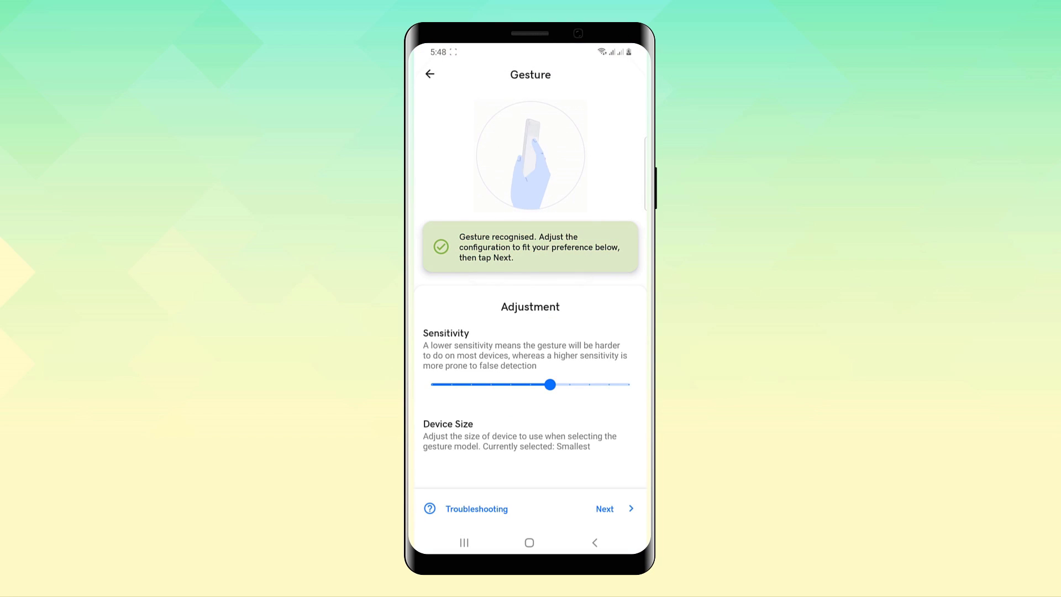
pyautogui.click(608, 509)
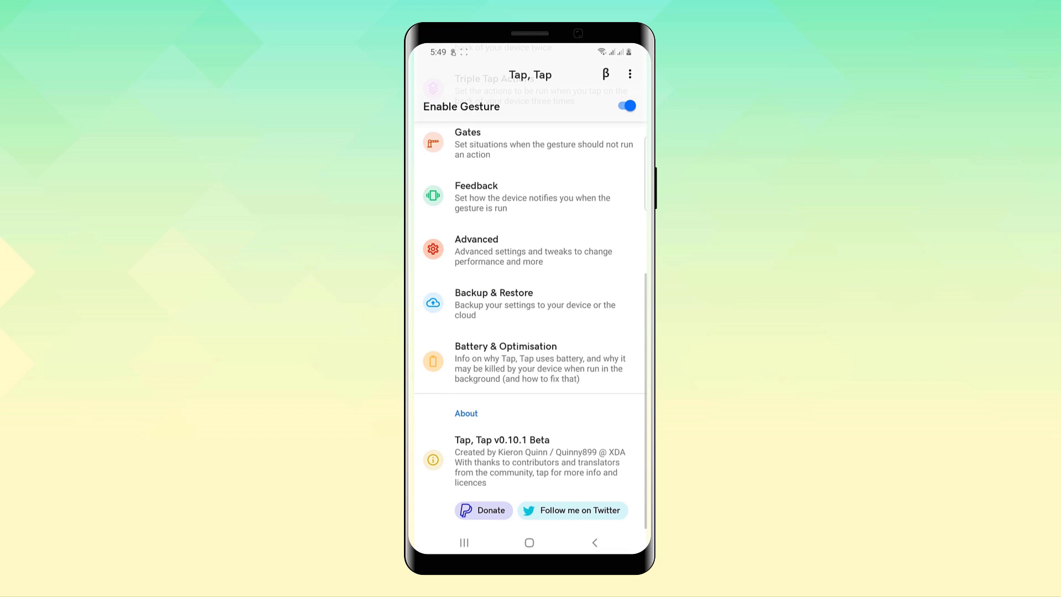
pyautogui.scroll(3)
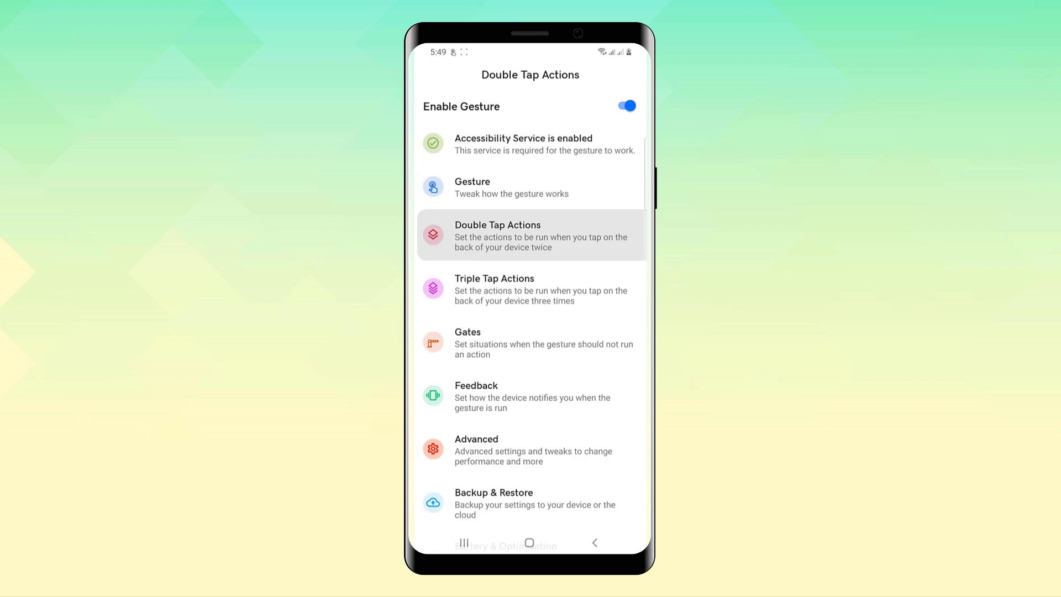
# Add an 'On call' audio gate to the Launch Assistant double-tap action.
pyautogui.click(531, 234)
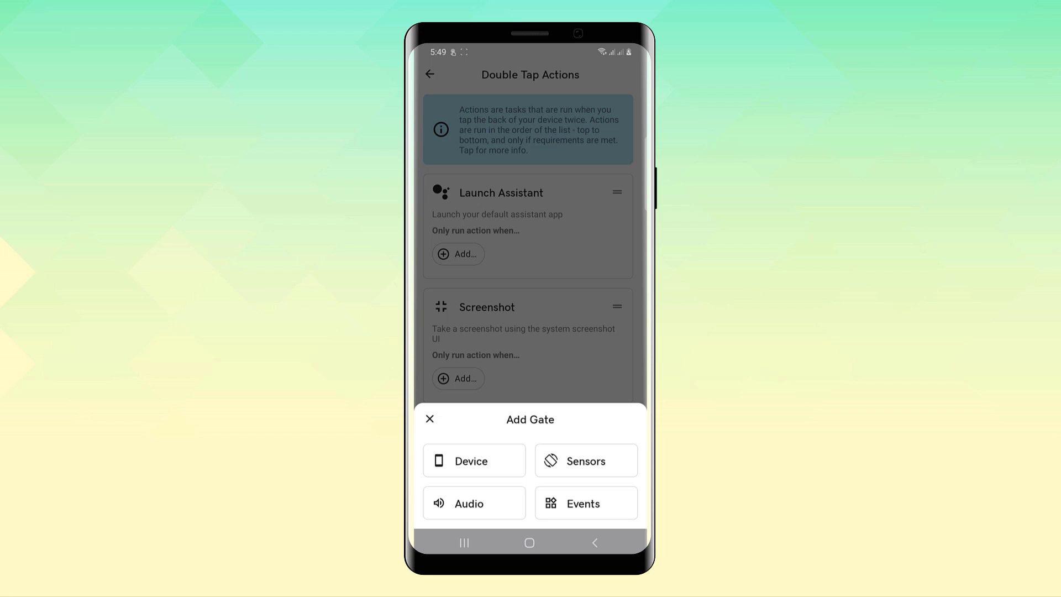
pyautogui.click(468, 503)
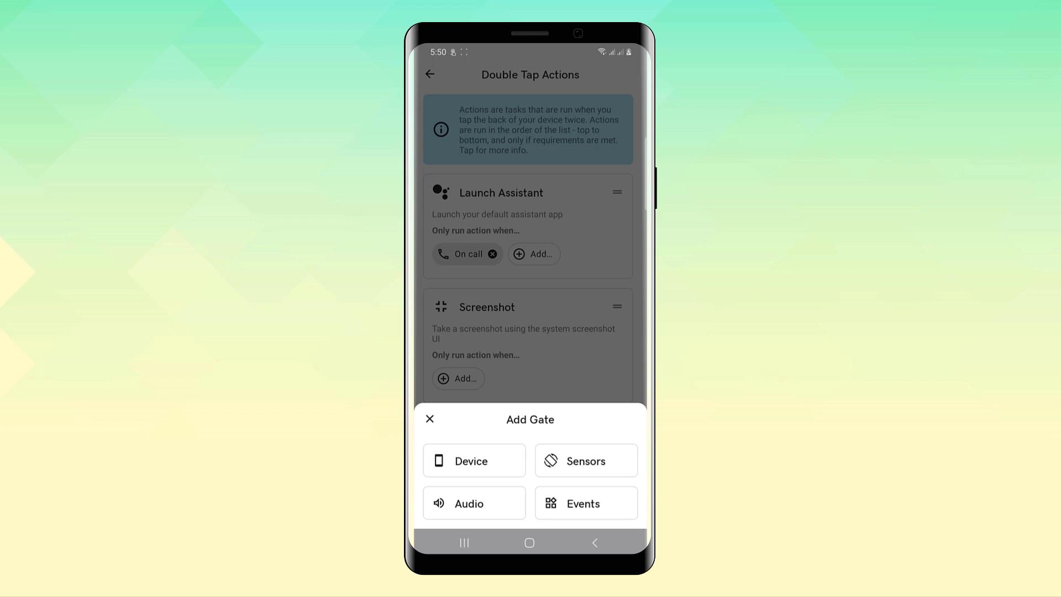
pyautogui.click(473, 459)
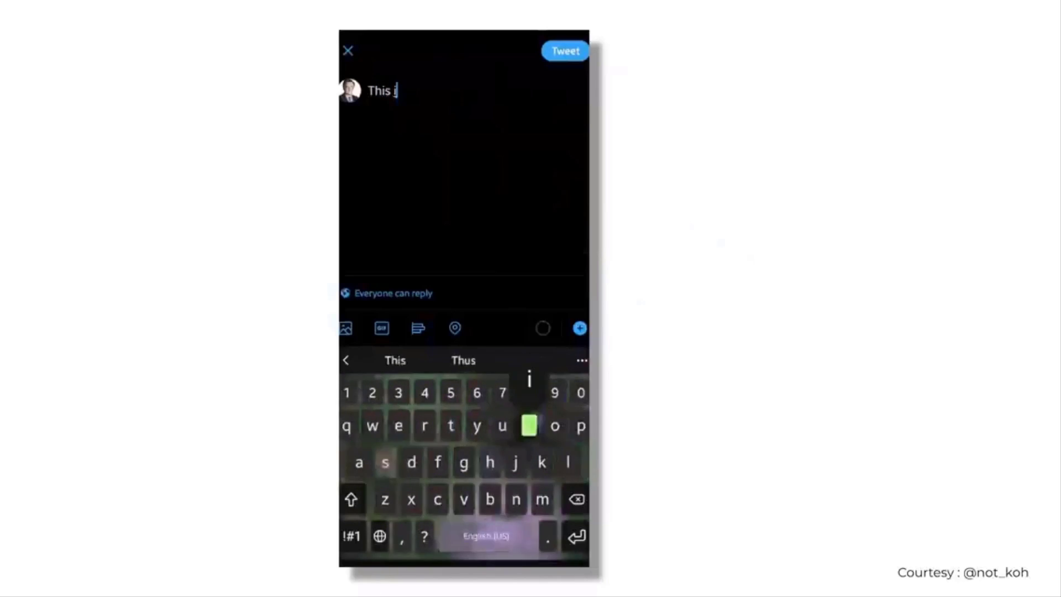
# Type 'ama' on the Keys Cafe keyboard with the glowing key-press effect showing.
pyautogui.write('ama')
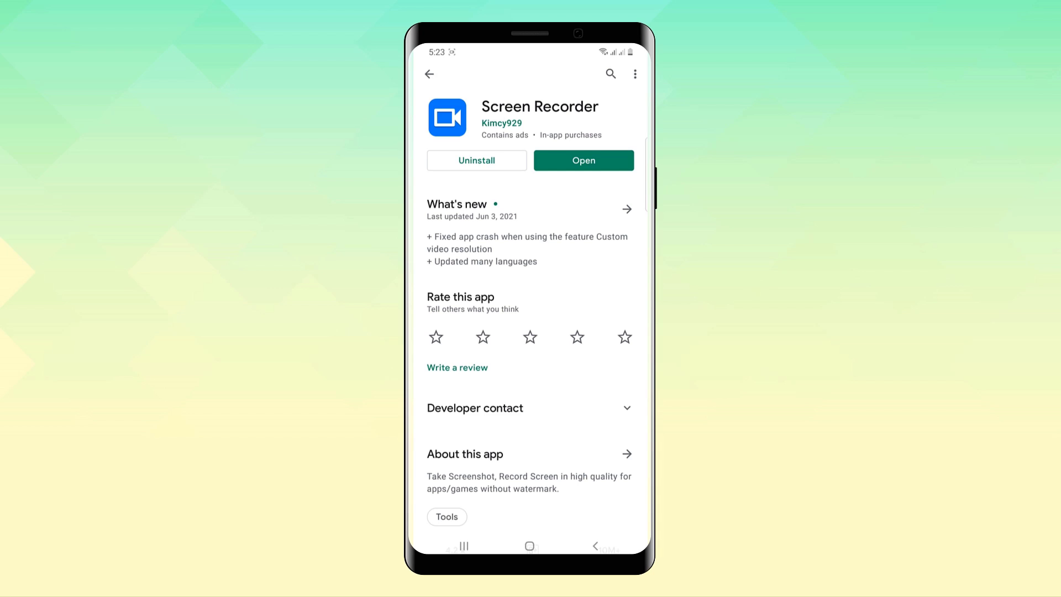
# Launch Screen Recorder from the Play Store and go to its Settings tab.
pyautogui.click(582, 161)
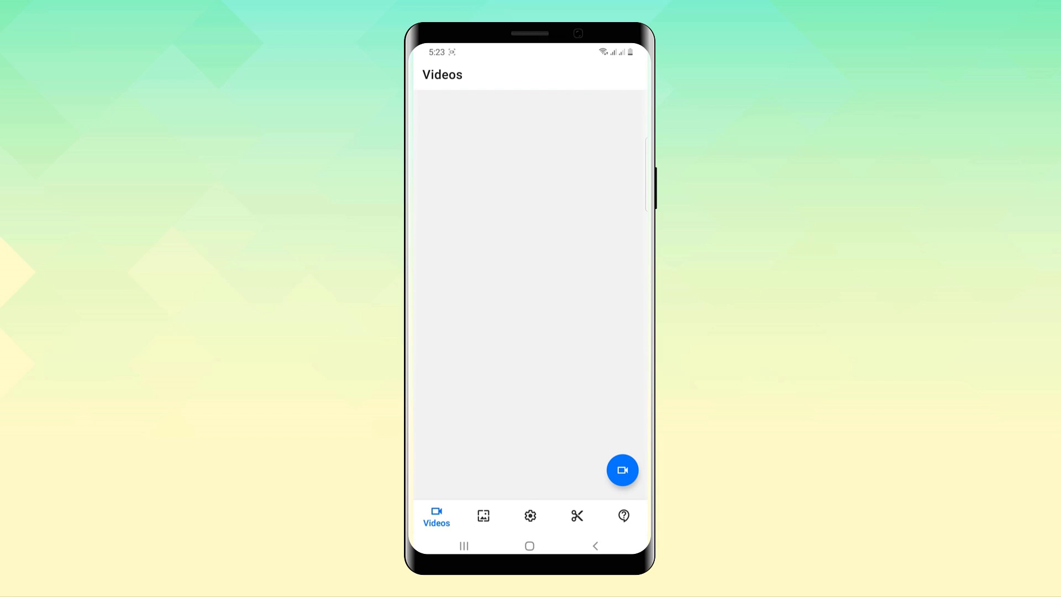
pyautogui.click(531, 516)
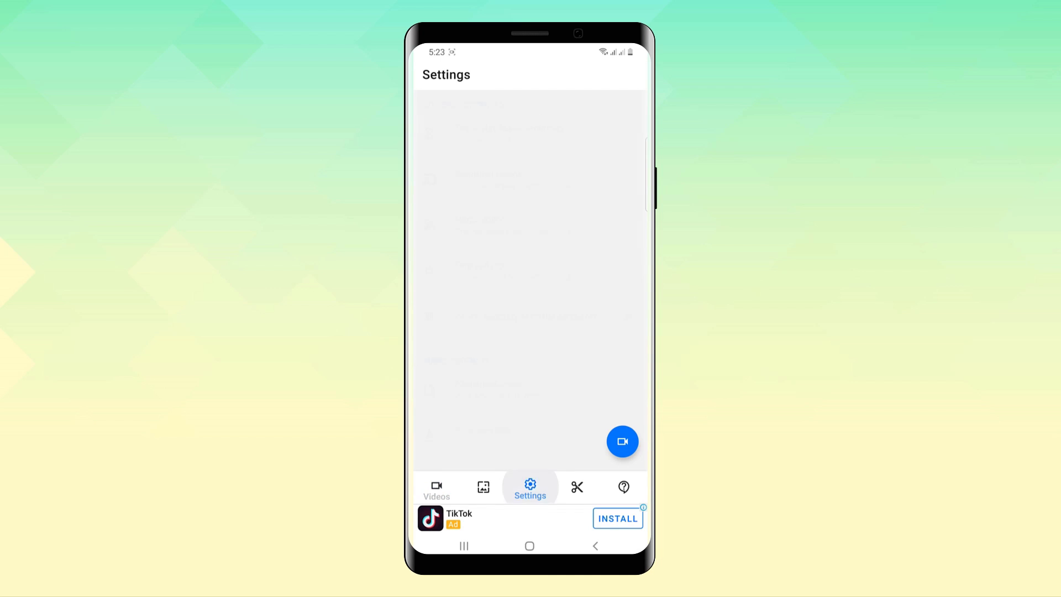
pyautogui.click(530, 487)
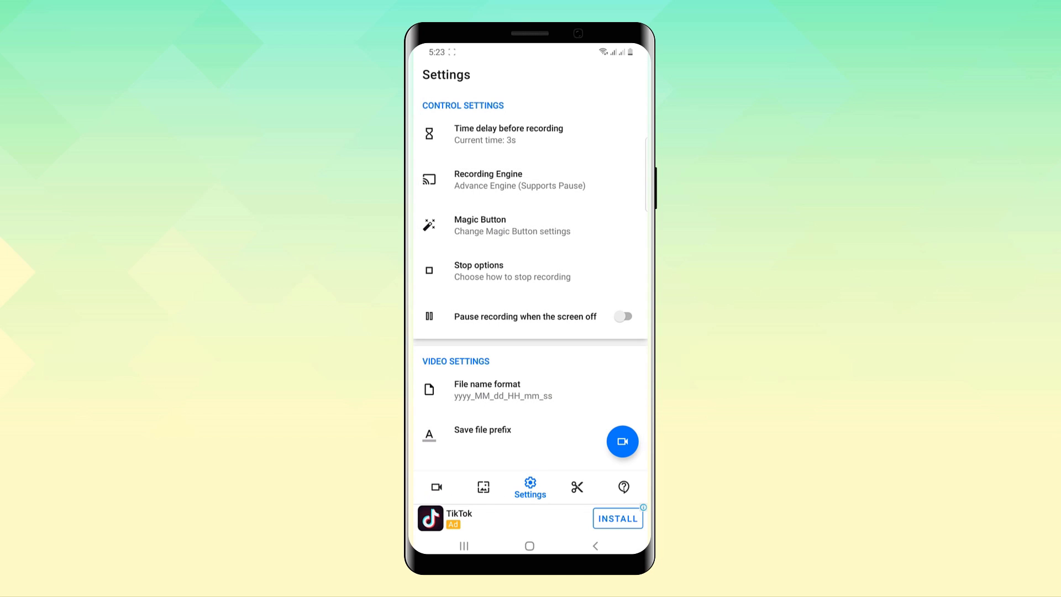
# Change the recording frame rate from 60 fps to 120 fps.
pyautogui.scroll(-3)
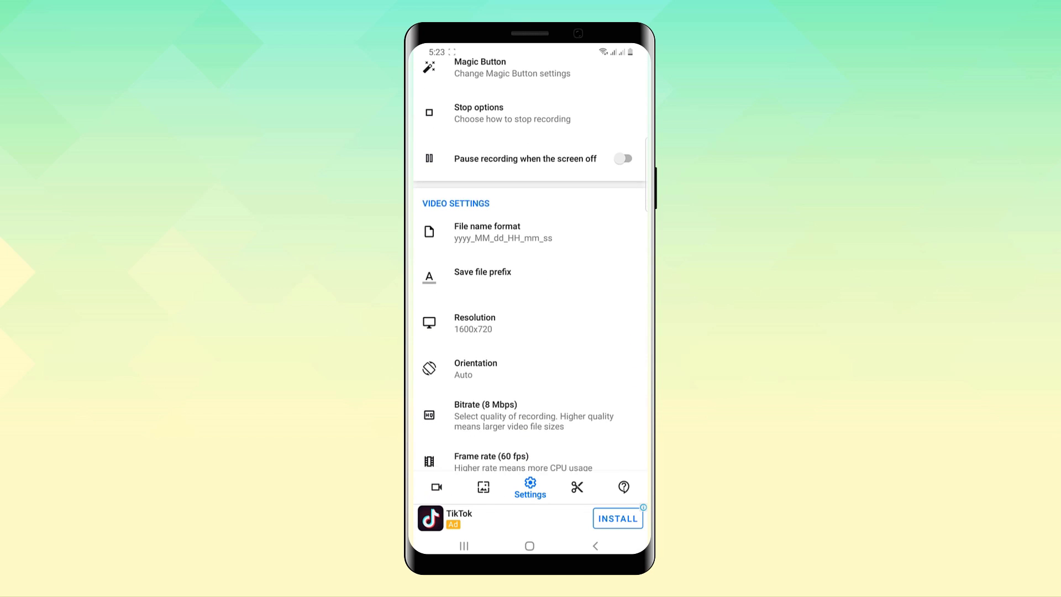
pyautogui.scroll(-3)
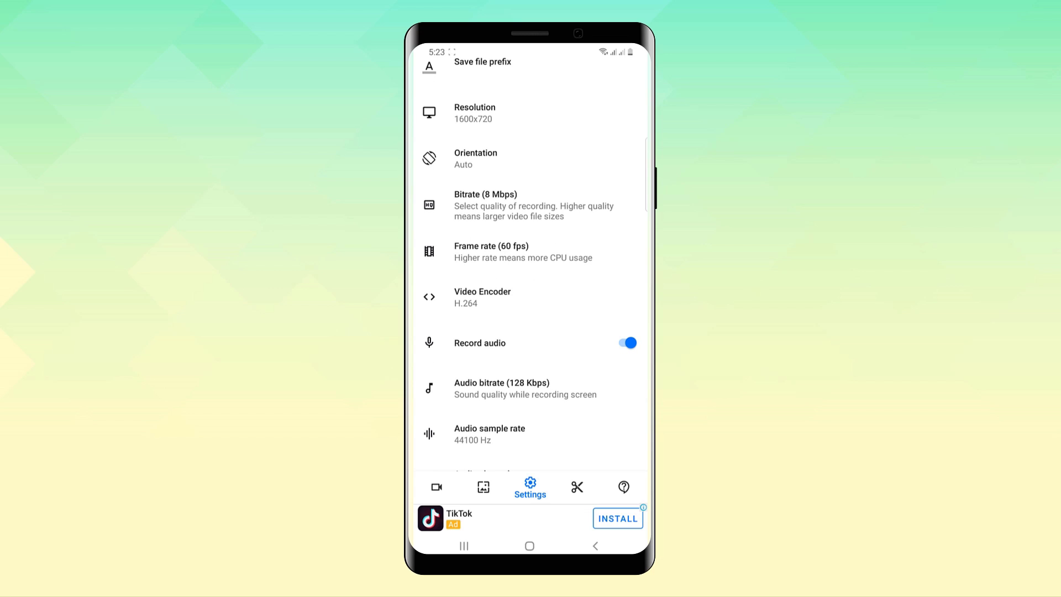
pyautogui.click(491, 251)
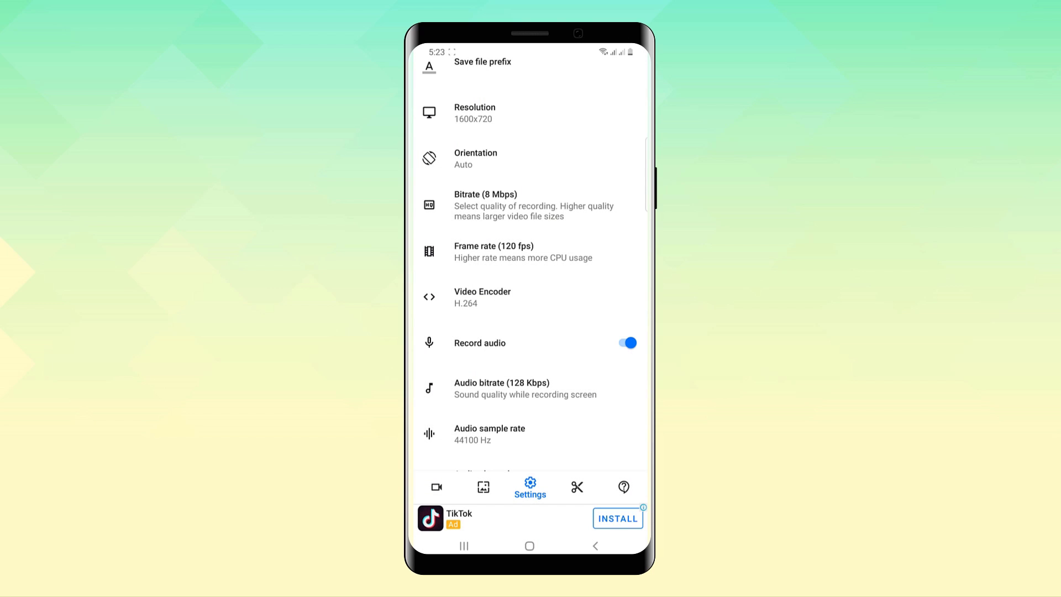
pyautogui.click(494, 251)
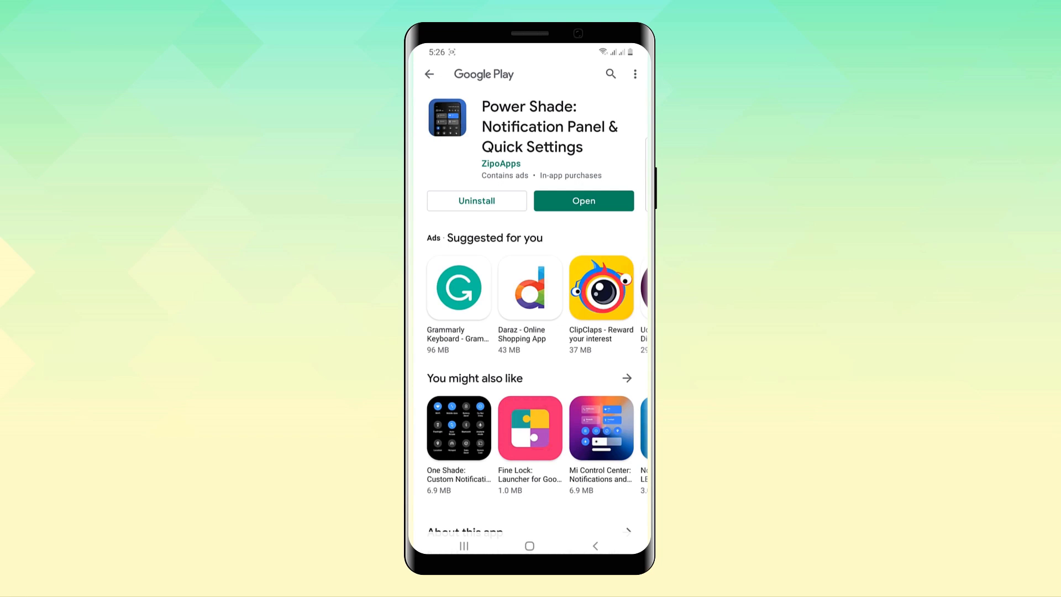
# Launch the installed Power Shade app from its Play Store page.
pyautogui.click(583, 200)
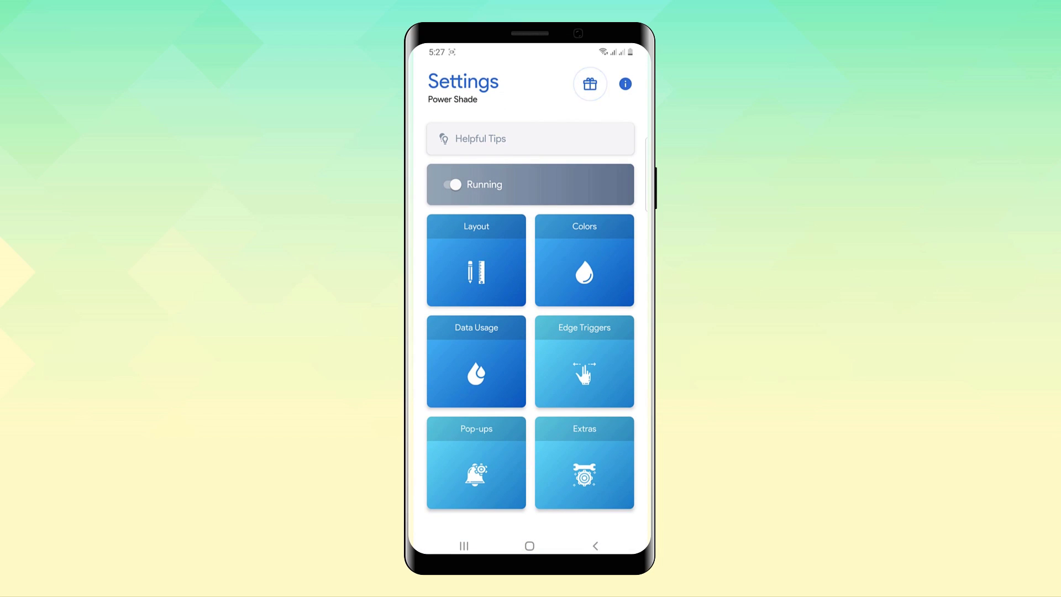
# In Power Shade's Layout settings, switch on Small corners and Shift battery down.
pyautogui.click(475, 261)
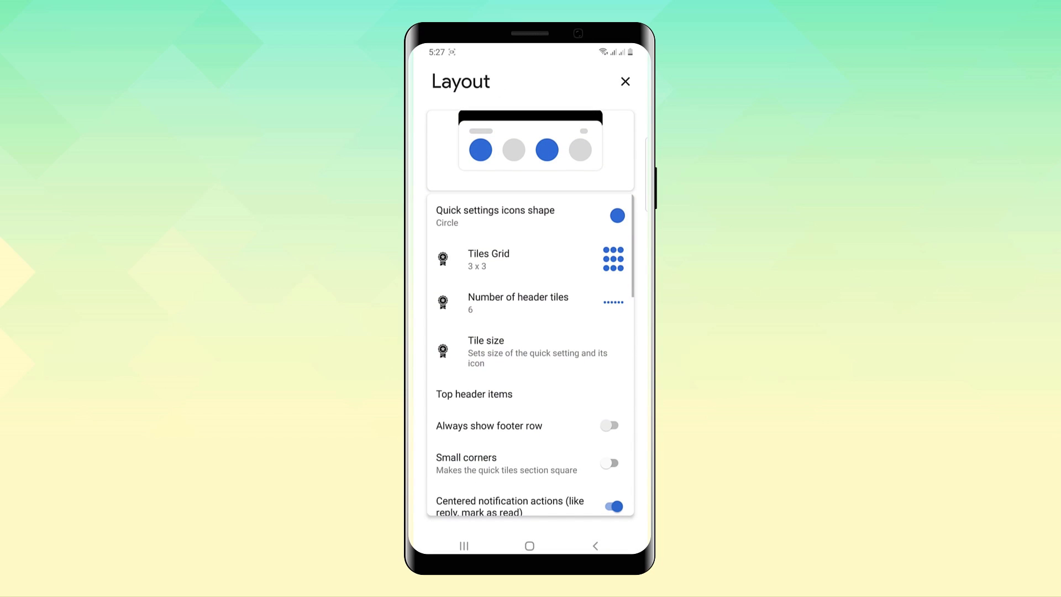
pyautogui.scroll(-3)
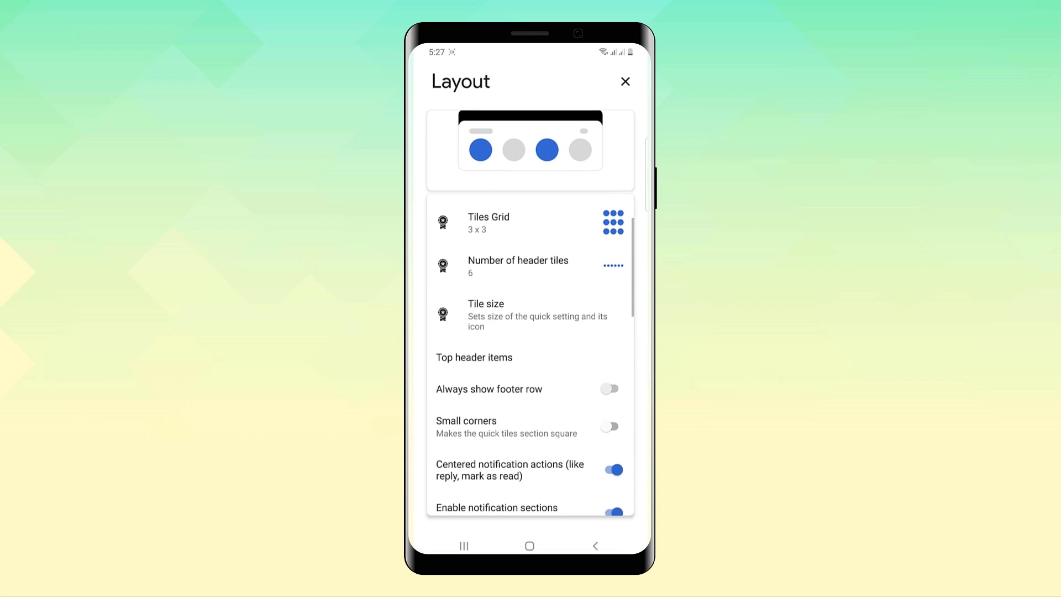
pyautogui.scroll(-3)
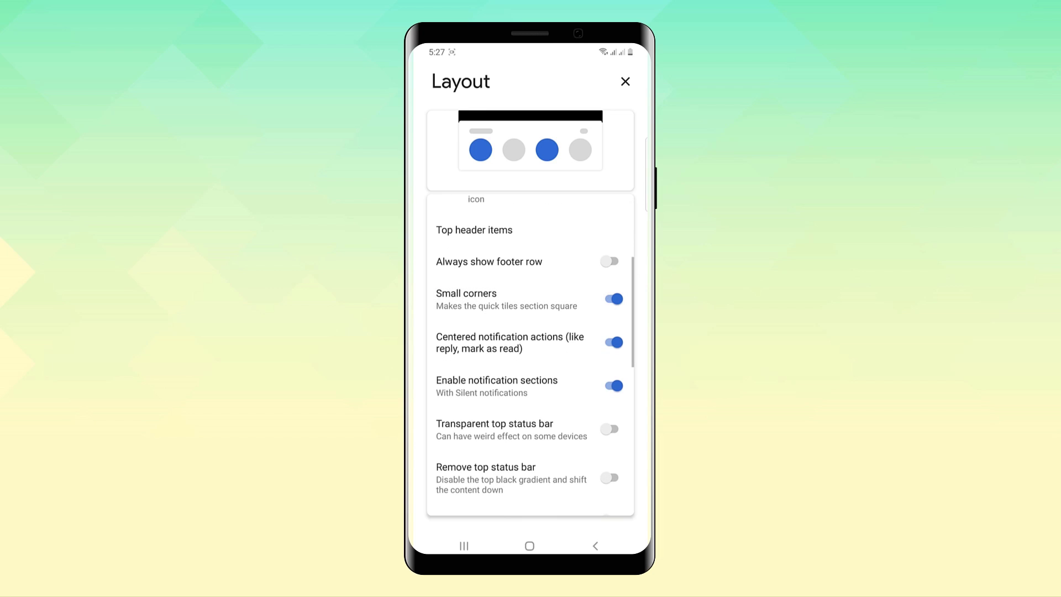
pyautogui.scroll(-3)
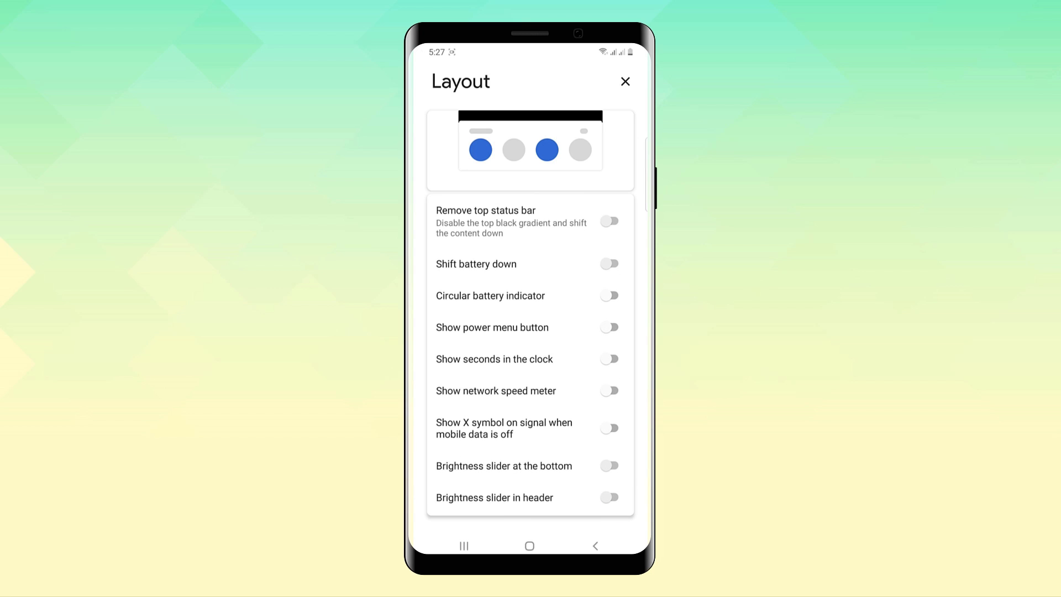
pyautogui.click(608, 263)
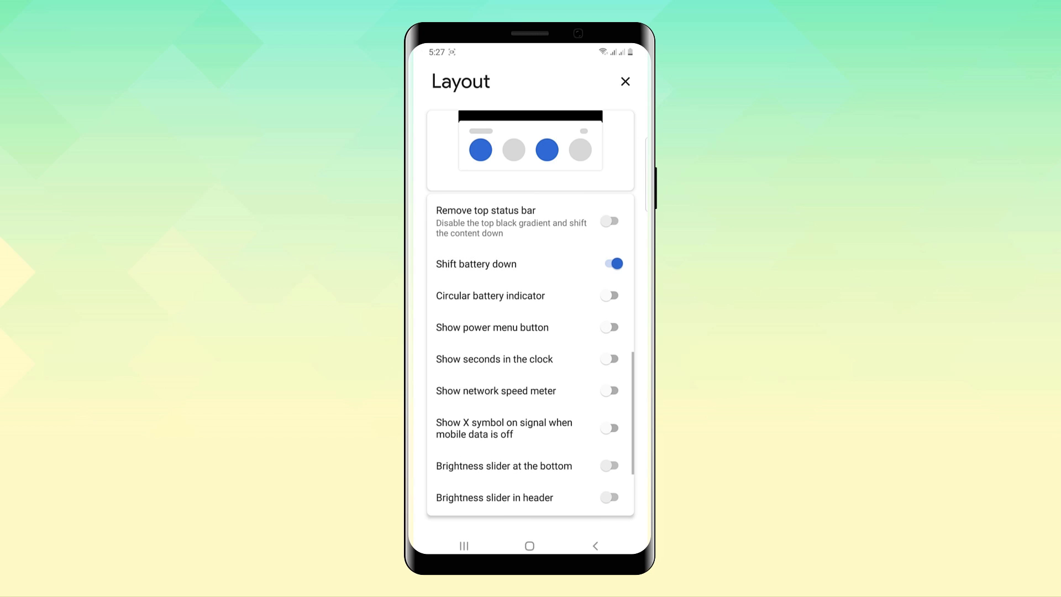